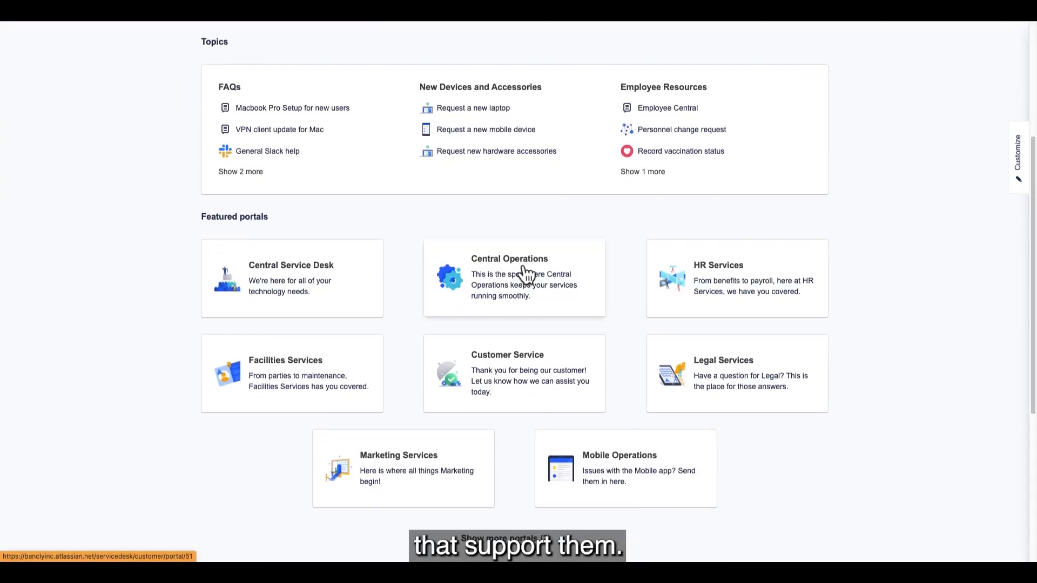
# Open the Central Operations portal and scroll down to its incident report form
pyautogui.click(514, 277)
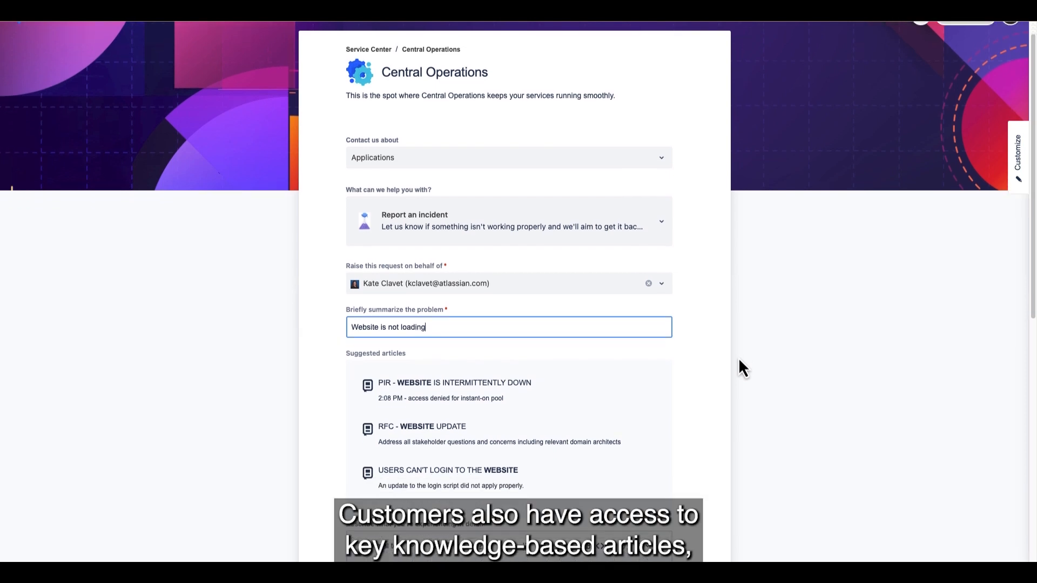
pyautogui.scroll(-3)
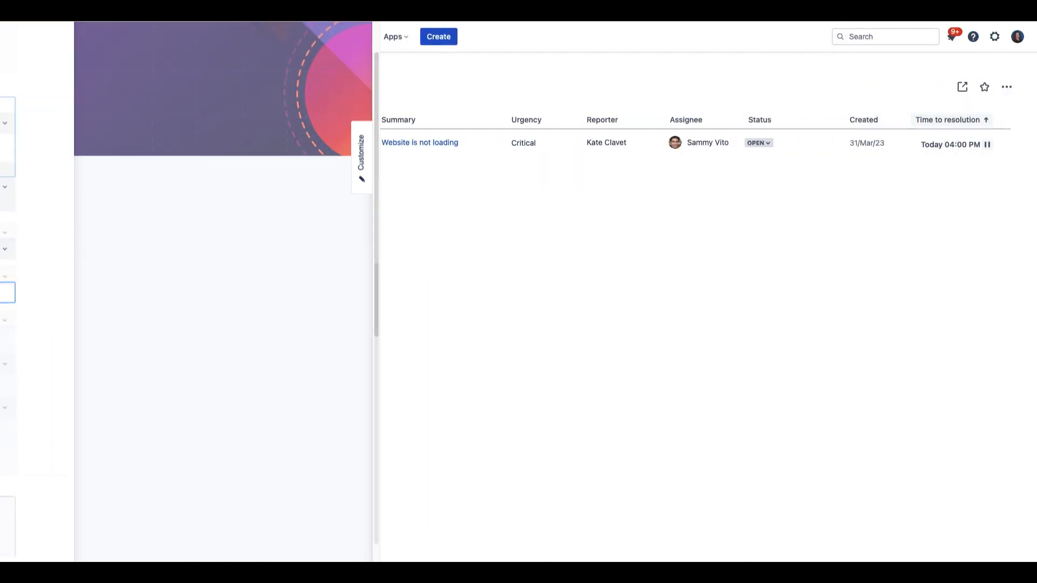
# Create a new [System] Incident issue with the summary 'Website is not loading'
pyautogui.click(439, 36)
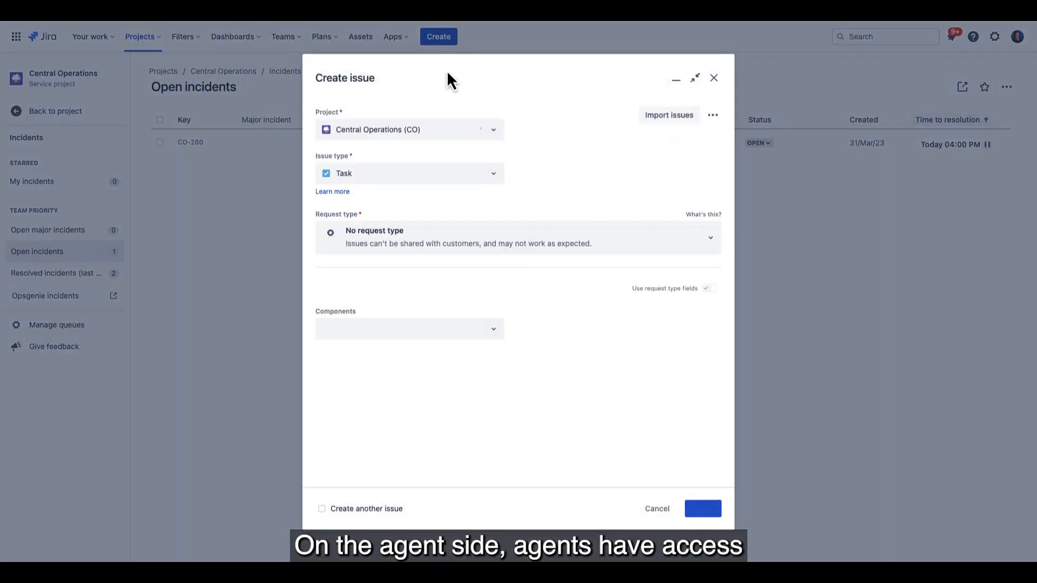
pyautogui.click(409, 174)
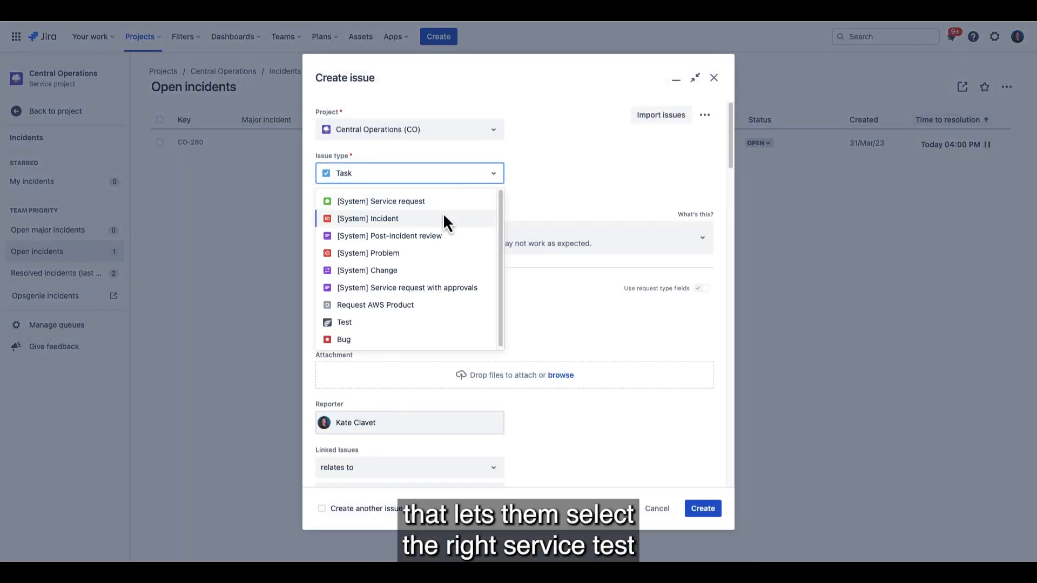
pyautogui.click(368, 219)
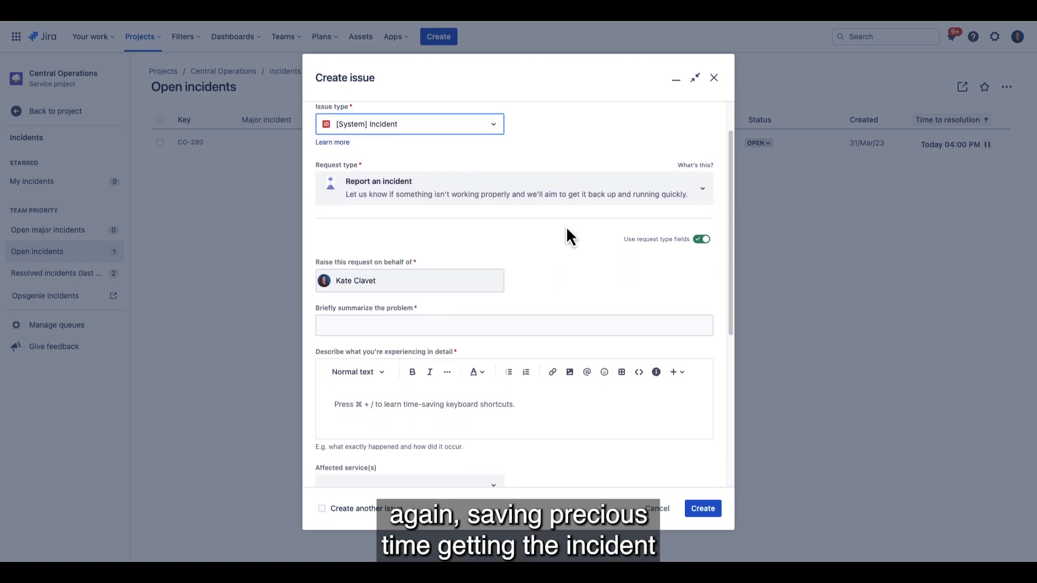
pyautogui.scroll(-3)
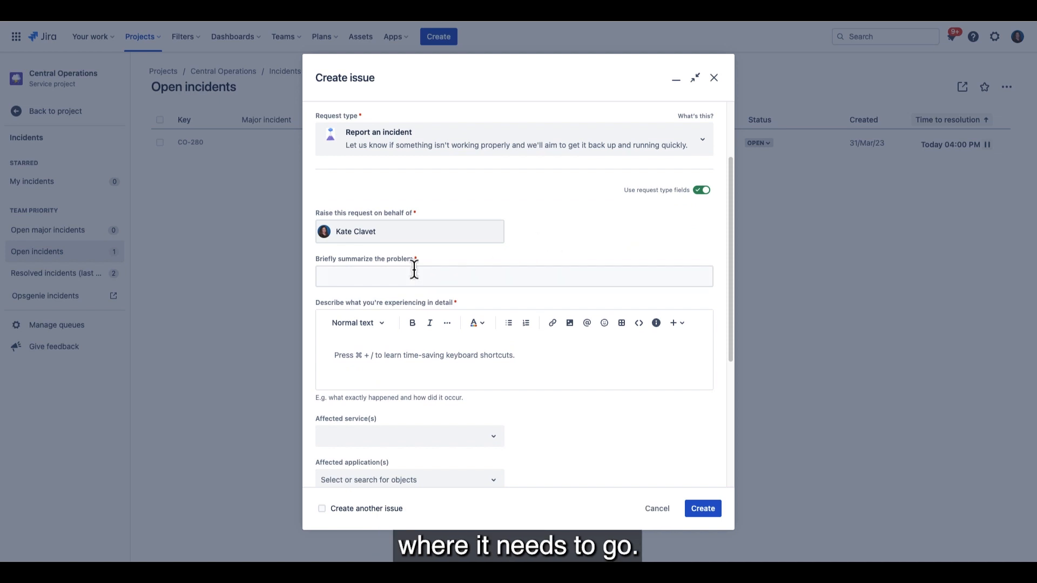
pyautogui.write('Website is not loading')
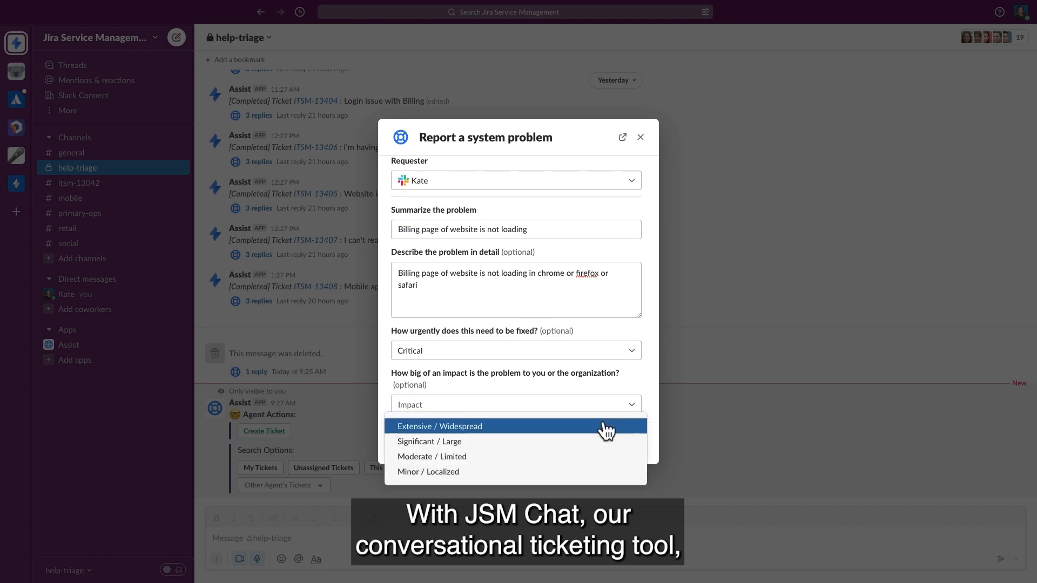
# Submit the system problem report with Extensive / Widespread impact and expand the ticket
pyautogui.click(440, 426)
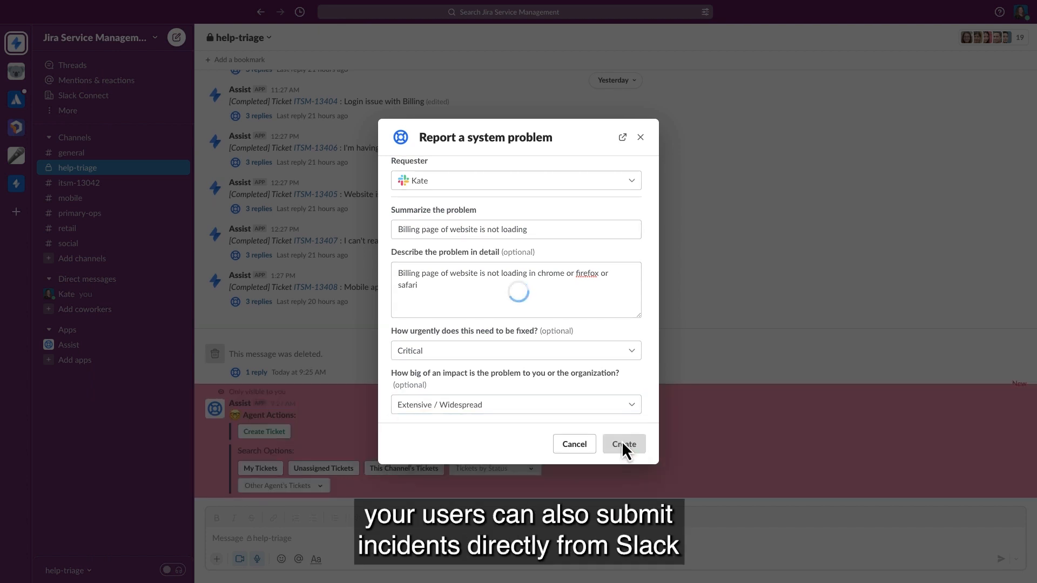
pyautogui.click(624, 444)
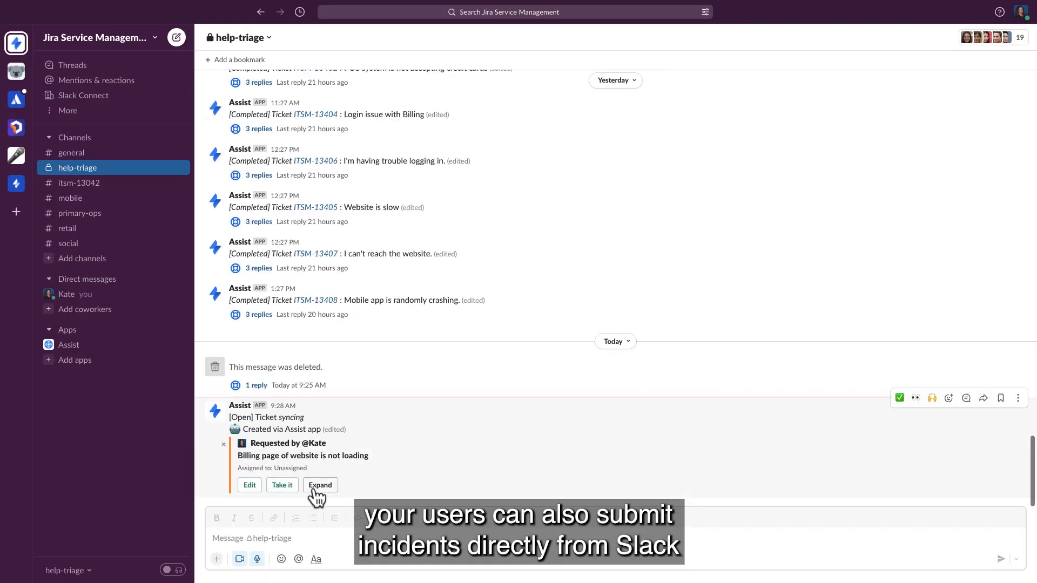
pyautogui.click(320, 485)
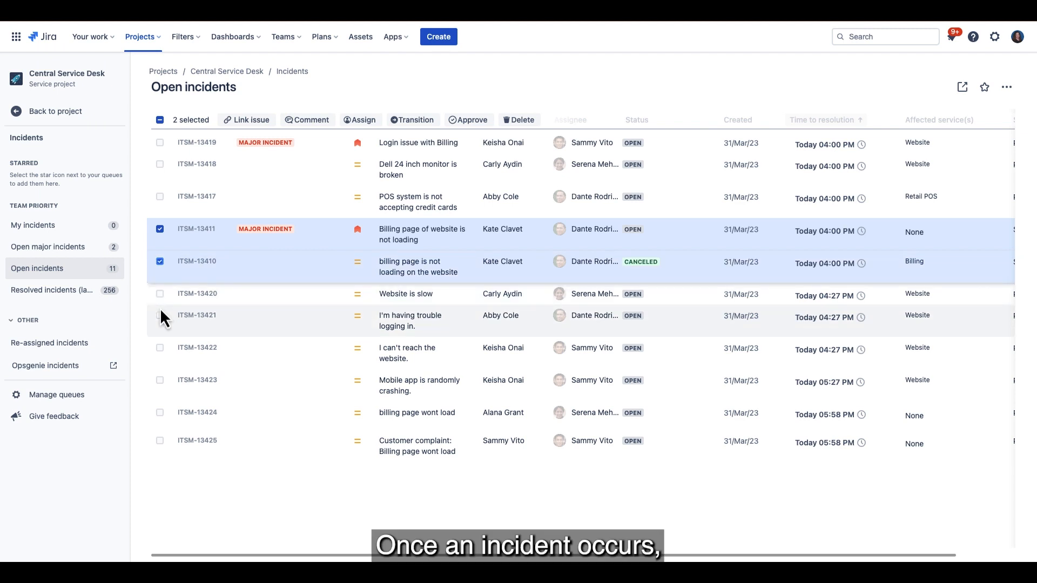
# Select incidents ITSM-13420, ITSM-13421, ITSM-13422 and ITSM-13424 in the Open incidents queue
pyautogui.click(159, 294)
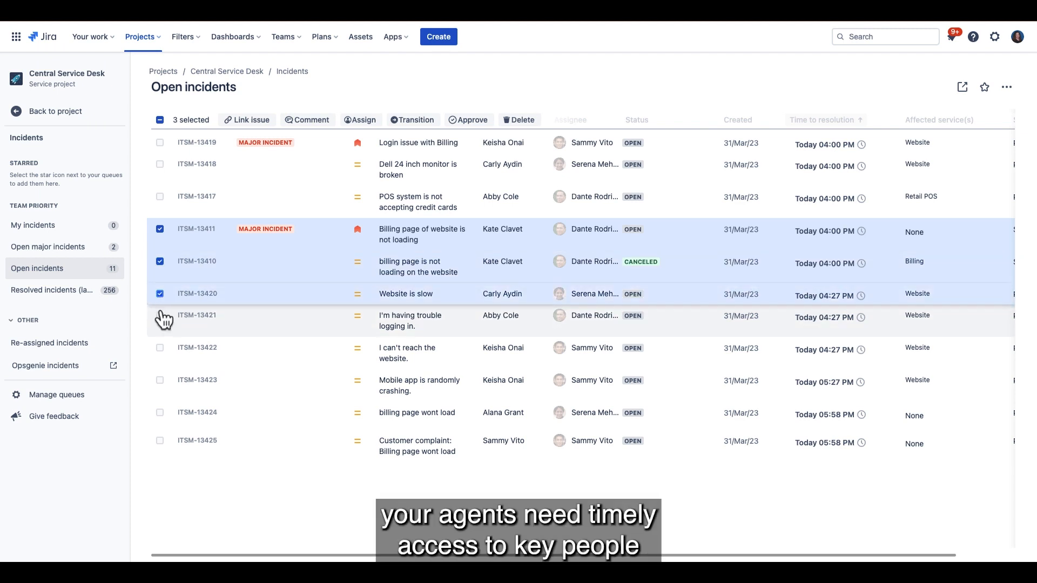
pyautogui.click(160, 314)
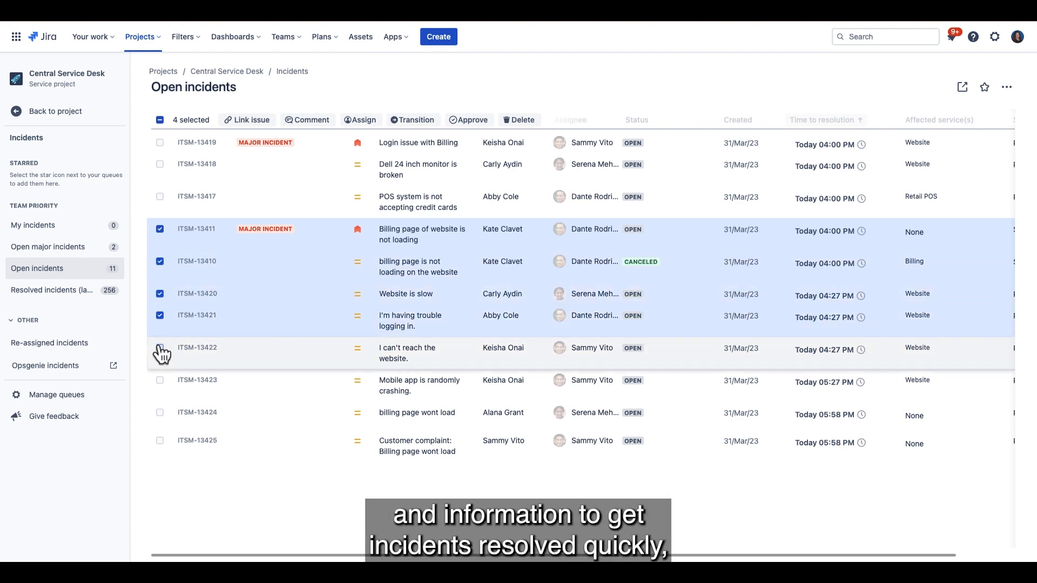
pyautogui.click(160, 348)
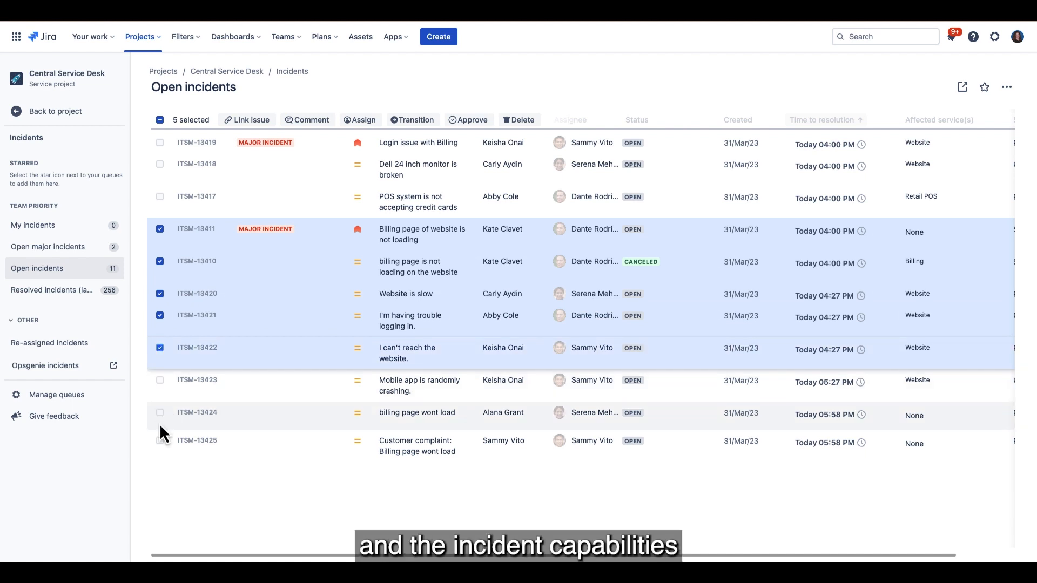
pyautogui.click(160, 412)
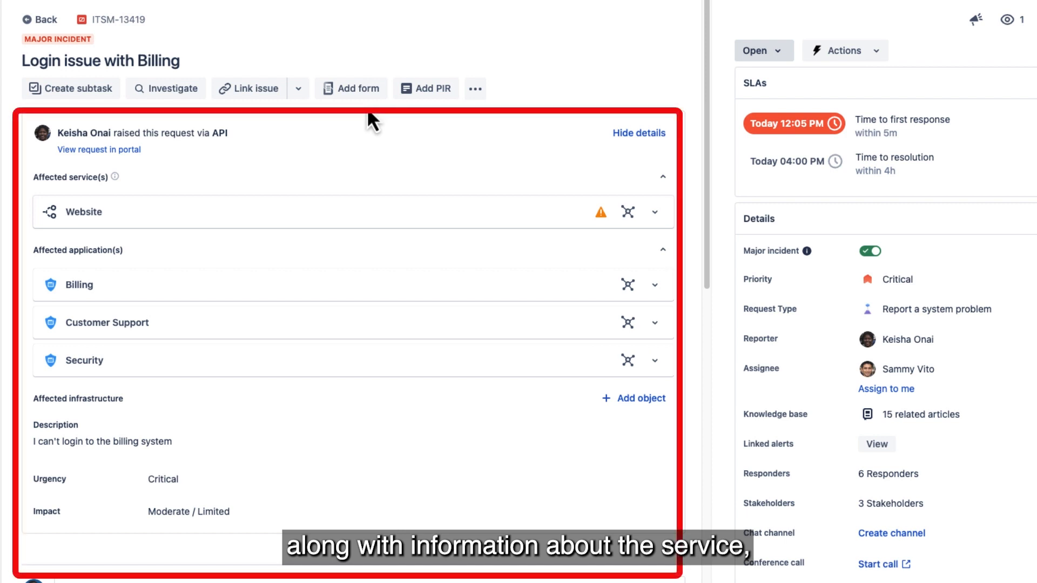
# View the Billing application's dependency graph for ITSM-13419, then close it
pyautogui.scroll(-3)
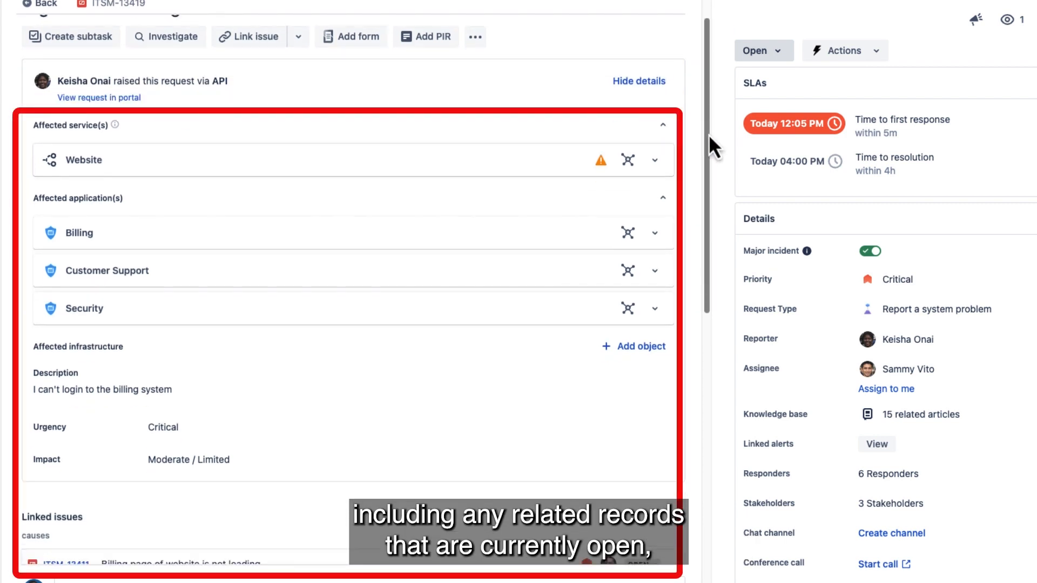
pyautogui.scroll(-3)
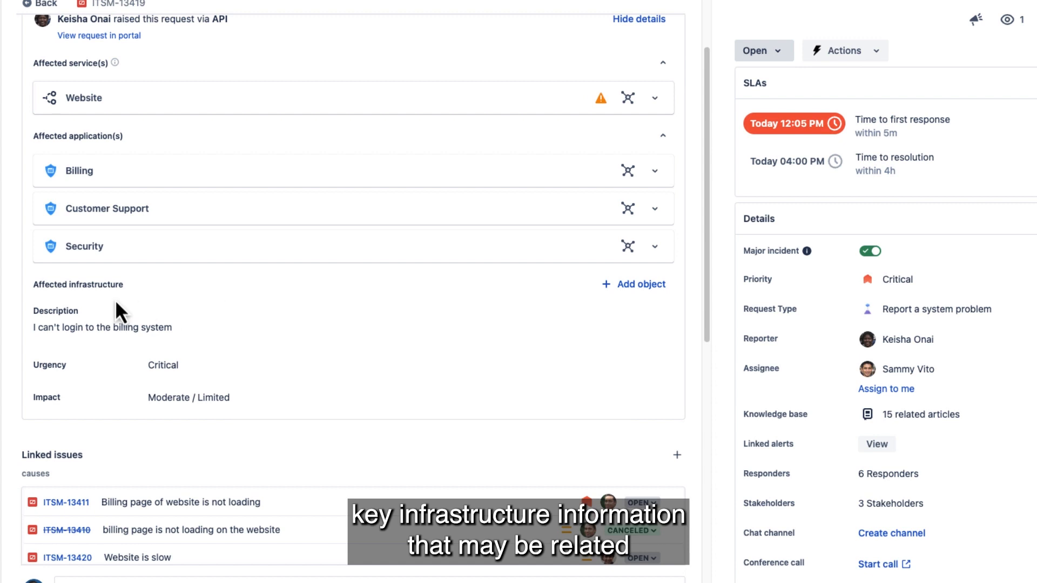
pyautogui.moveTo(169, 294)
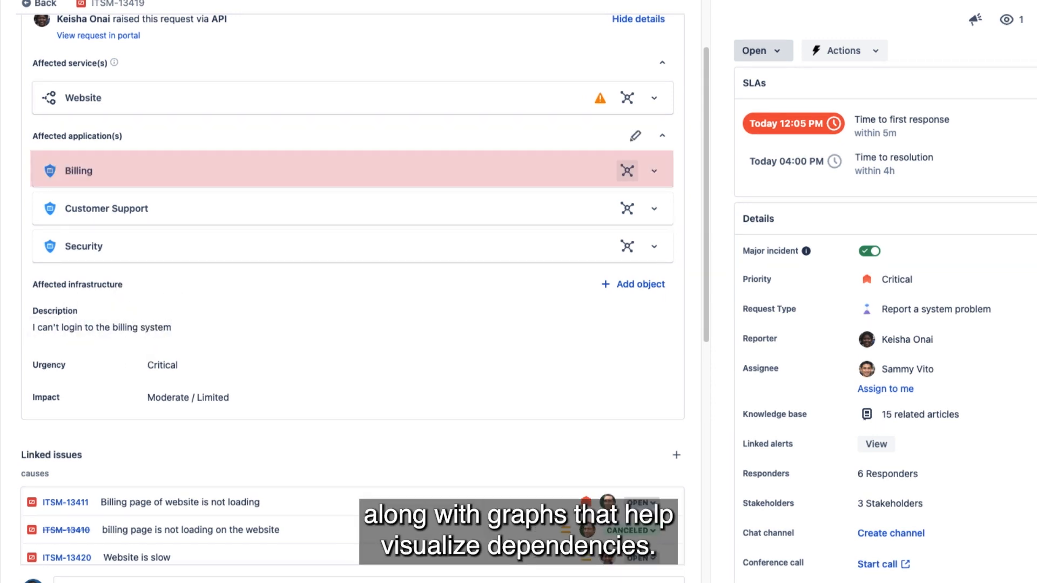
pyautogui.click(627, 171)
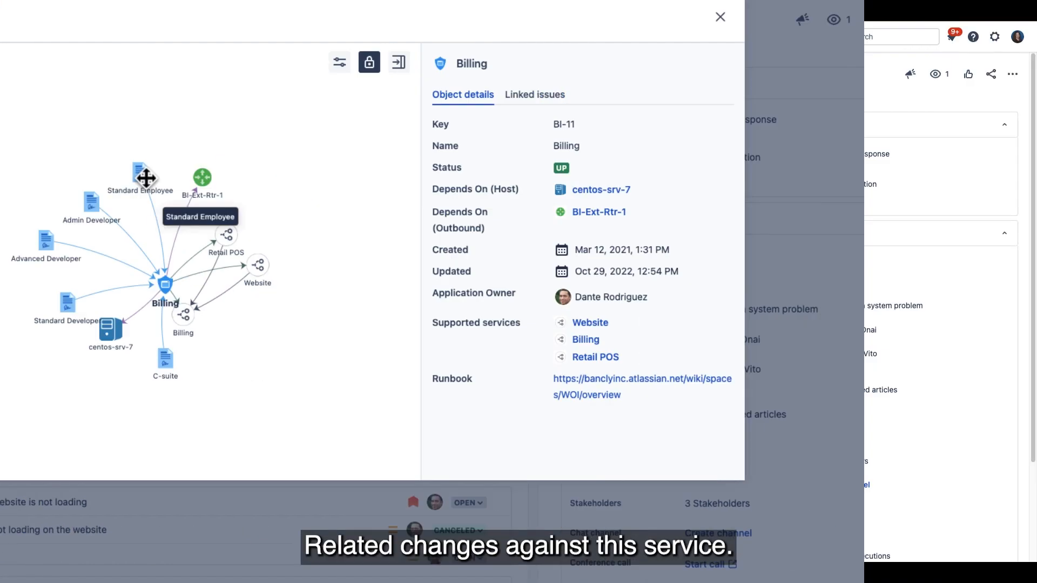
pyautogui.click(720, 16)
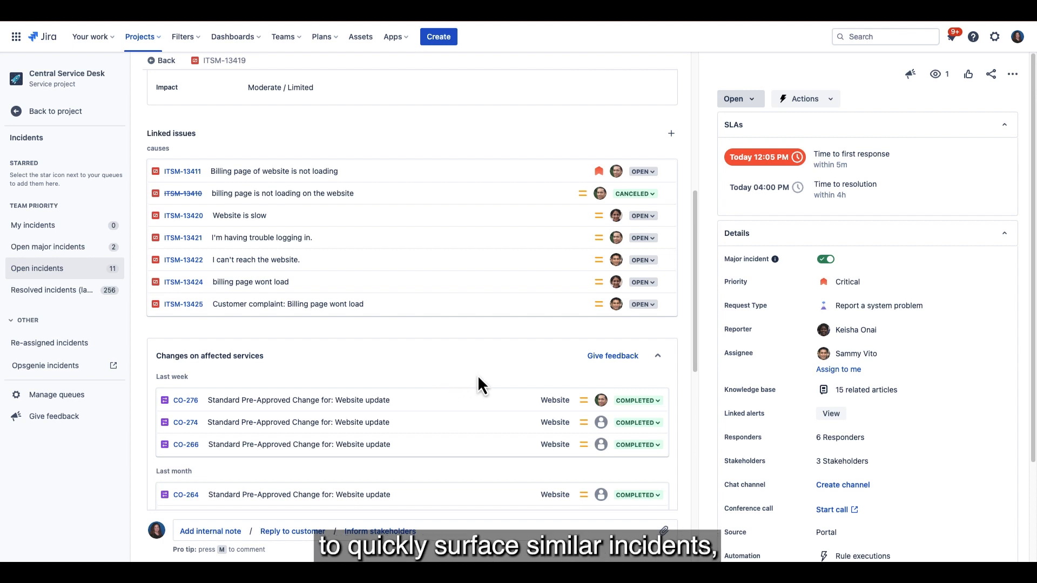
pyautogui.scroll(-3)
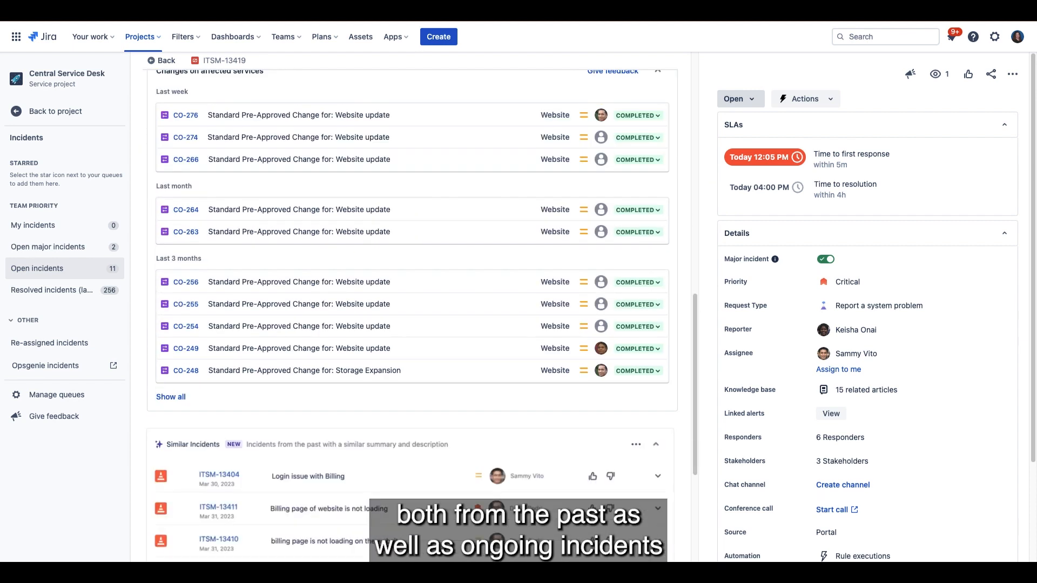
pyautogui.scroll(-3)
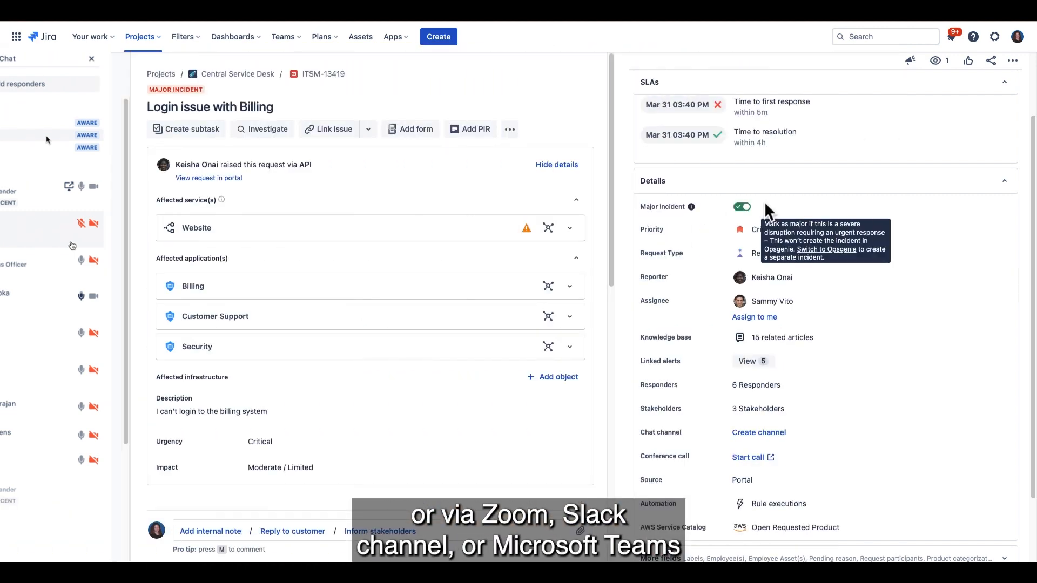
# Start a chat channel for ITSM-13419 in the Jira Service Management workspace
pyautogui.click(758, 433)
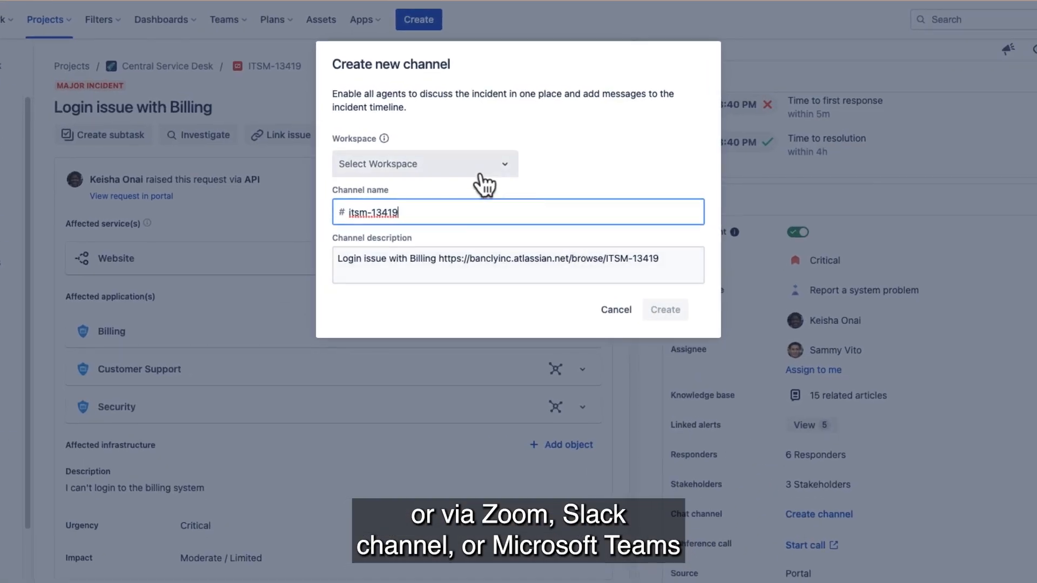
pyautogui.click(424, 165)
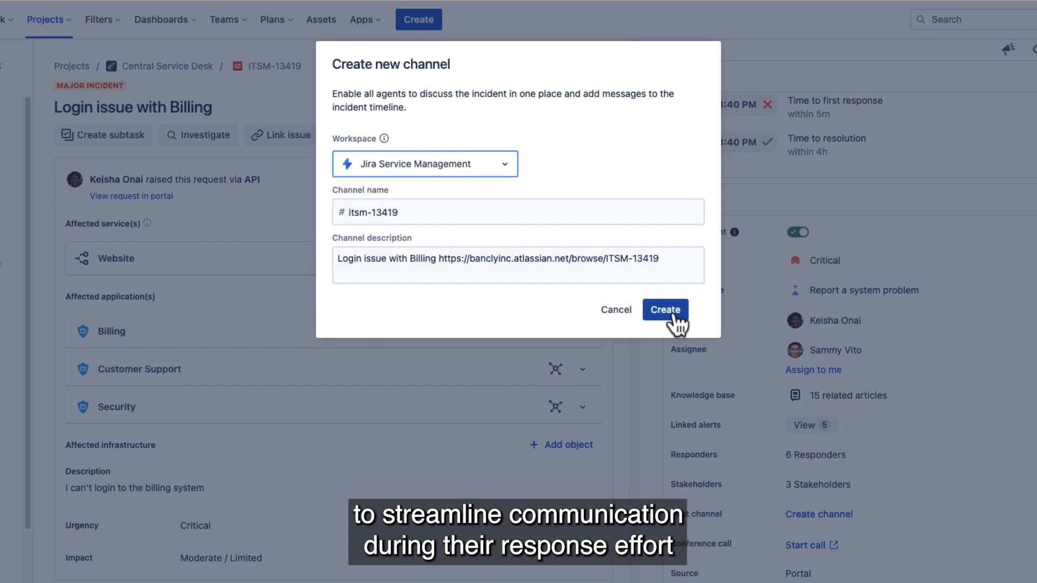